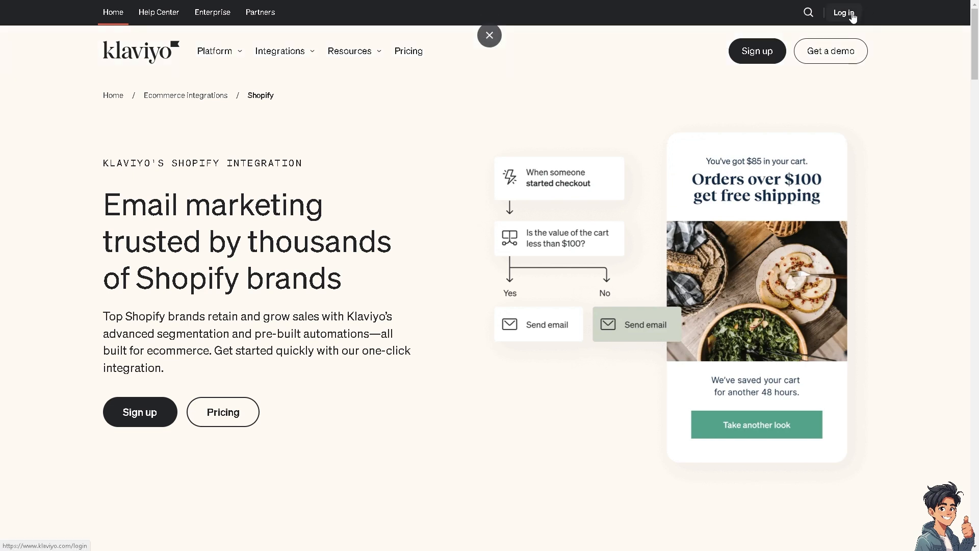
Sign in from klaviyo.com and review the Home dashboard's business performance summary.
{"action": "left_click", "coordinate": [489, 35]}
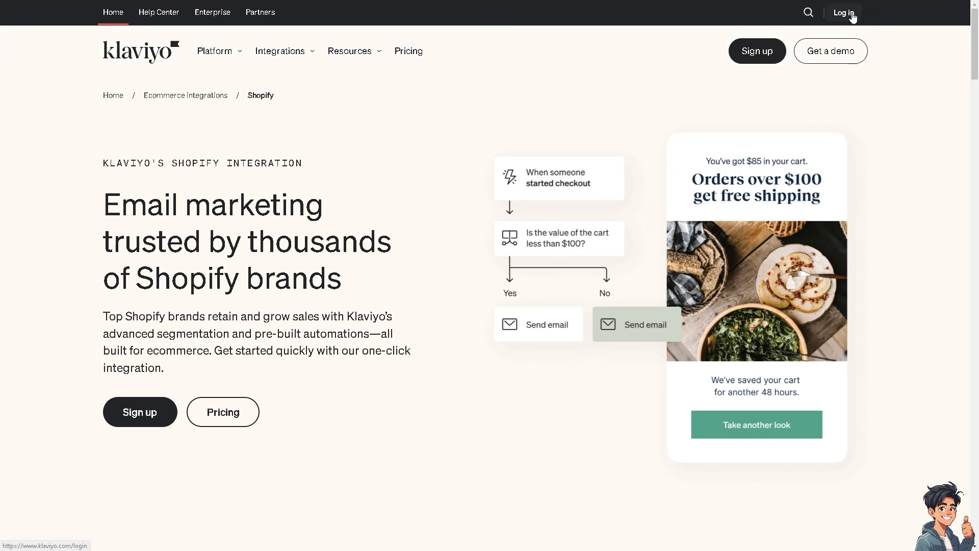
{"action": "left_click", "coordinate": [139, 411]}
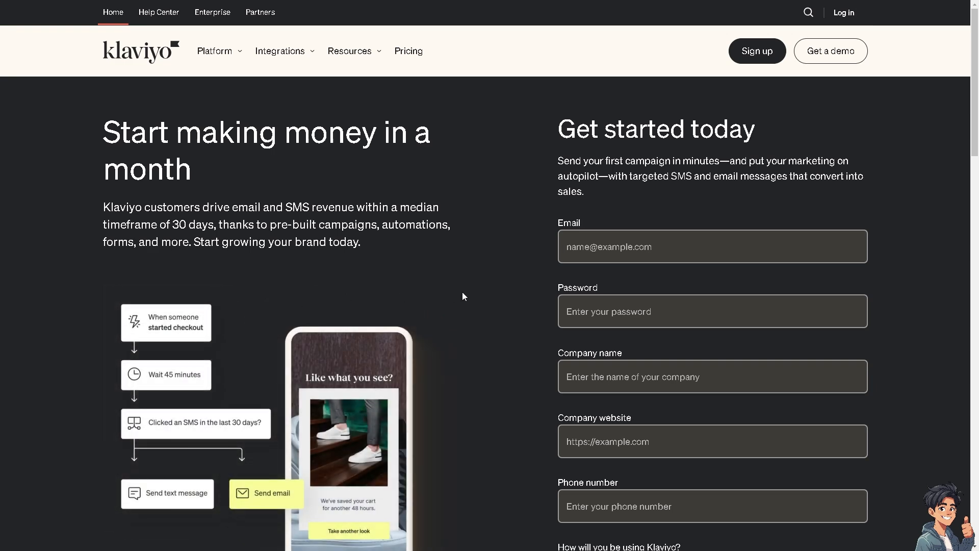
{"action": "scroll", "scroll_direction": "down", "scroll_amount": 3}
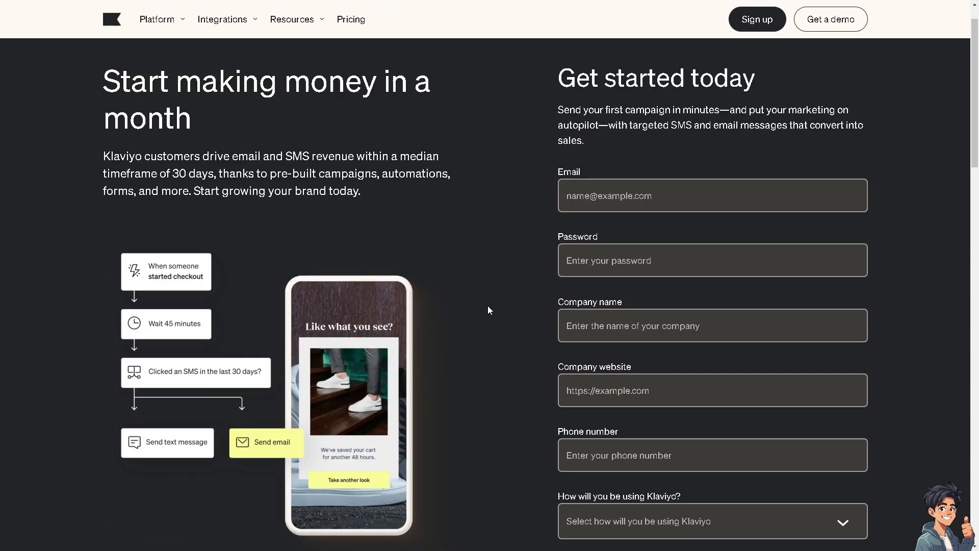
{"action": "scroll", "scroll_direction": "down", "scroll_amount": 3}
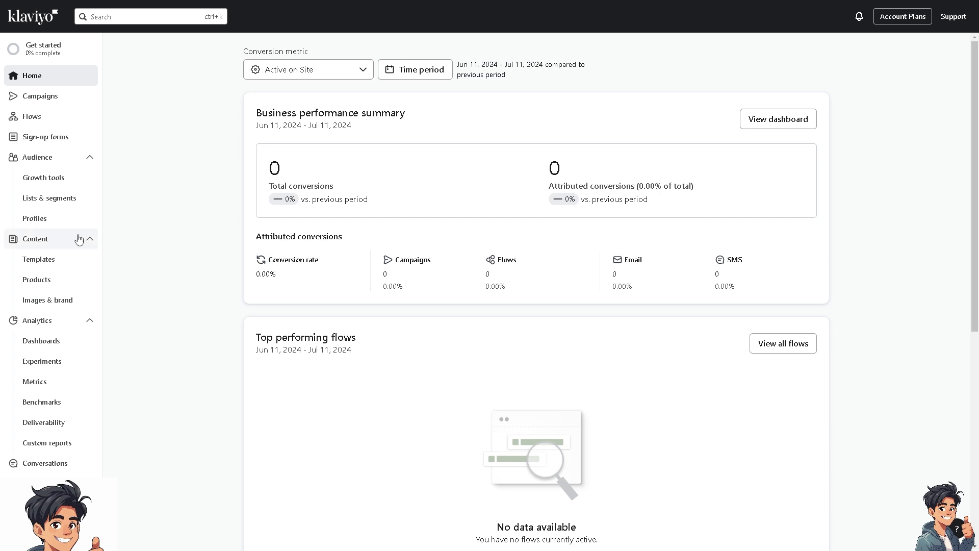
Go to Sign-up forms and start a new form so its blank setup panel appears.
{"action": "left_click", "coordinate": [45, 137]}
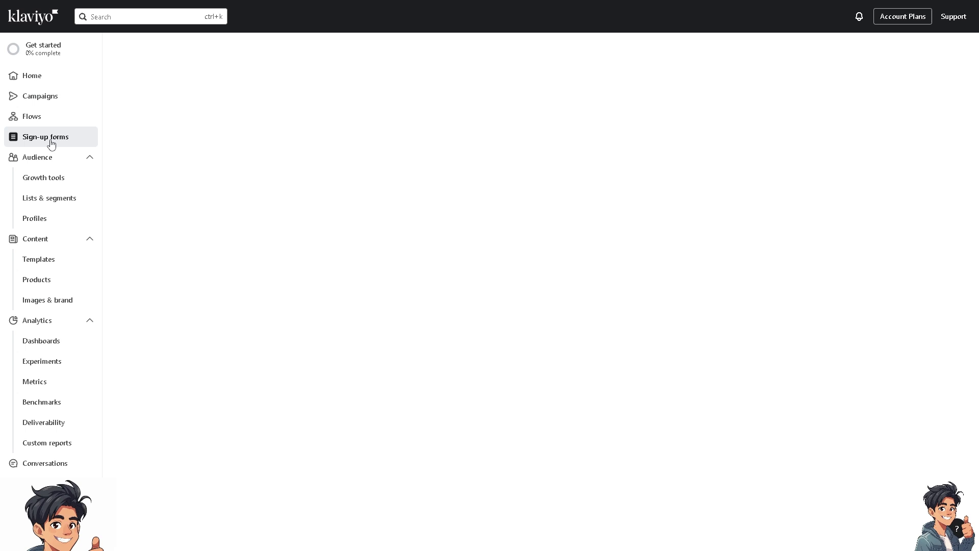
{"action": "left_click", "coordinate": [45, 137]}
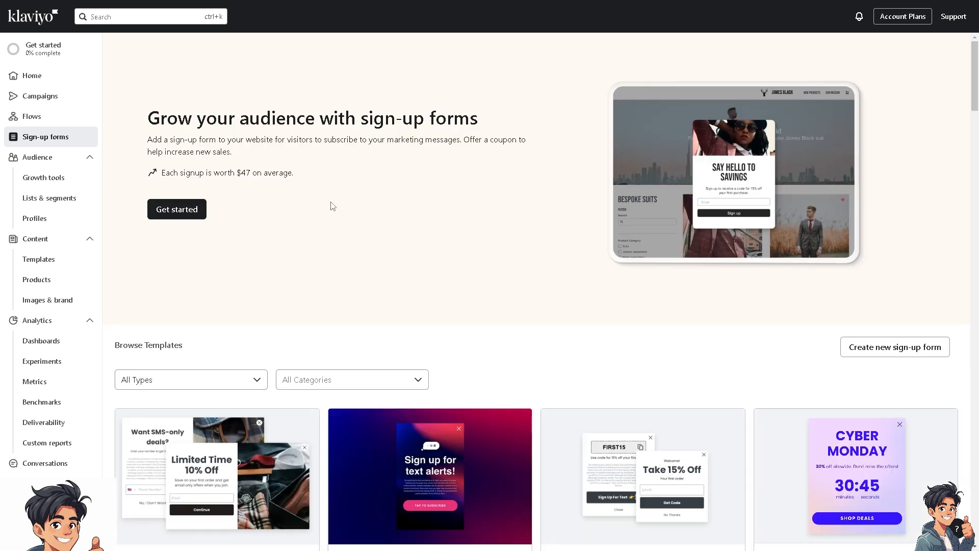
{"action": "mouse_move", "coordinate": [338, 234]}
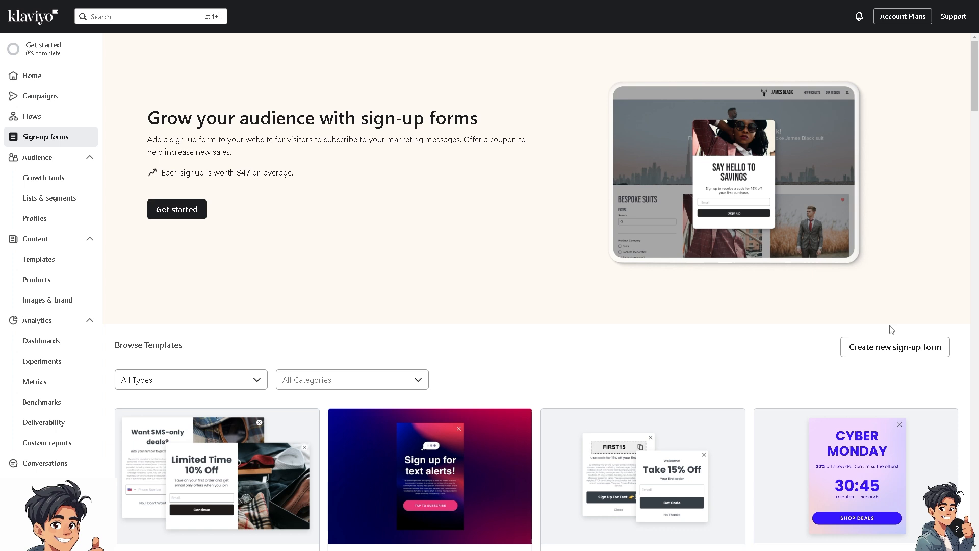
{"action": "mouse_move", "coordinate": [894, 347]}
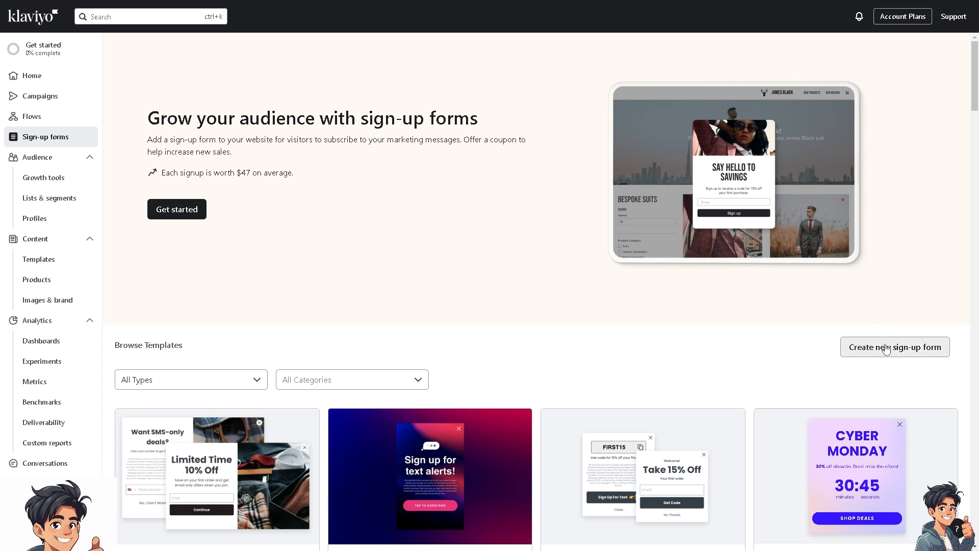
{"action": "mouse_move", "coordinate": [886, 355]}
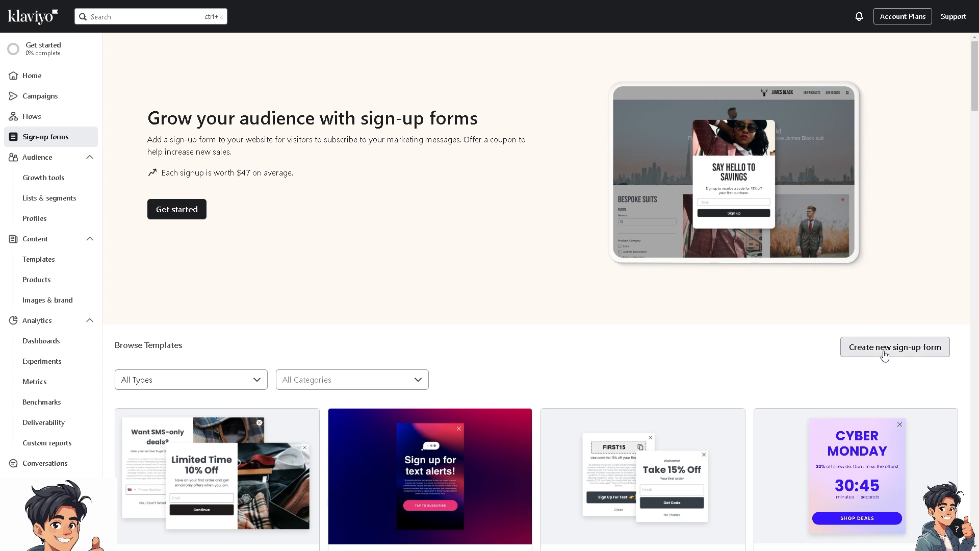
{"action": "left_click", "coordinate": [894, 347]}
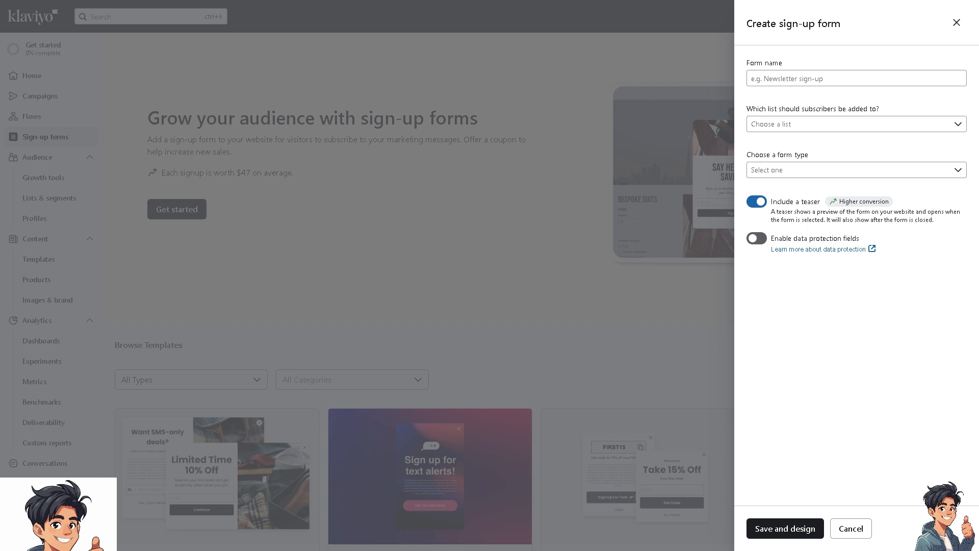
Name the form 'Andy Su', assign it to the Email List and make it a Popup.
{"action": "left_click", "coordinate": [856, 78]}
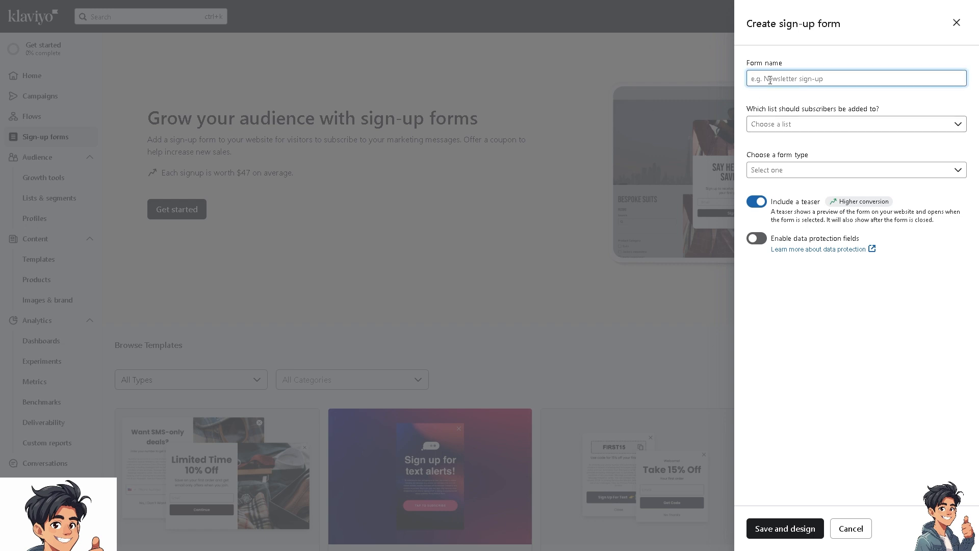
{"action": "type", "text": "Andy Su"}
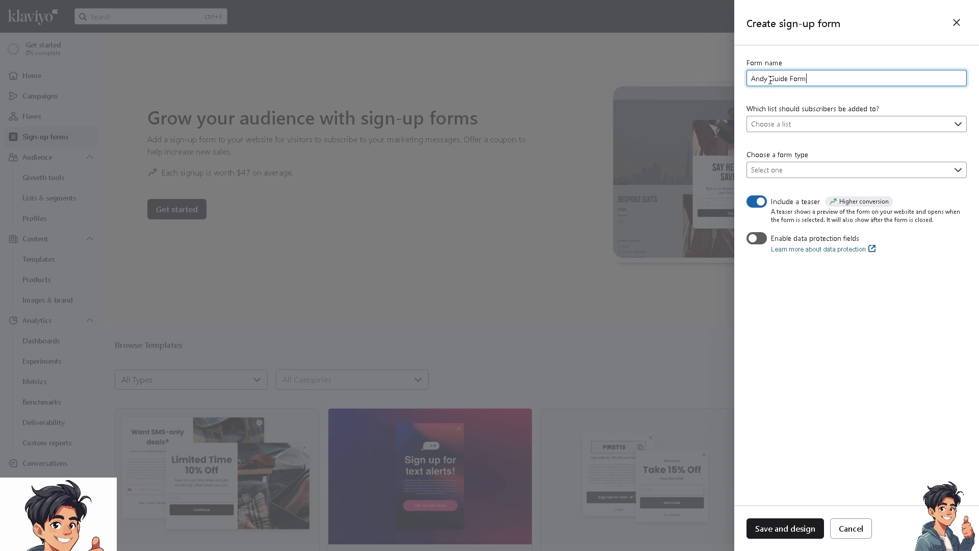
{"action": "left_click", "coordinate": [855, 123]}
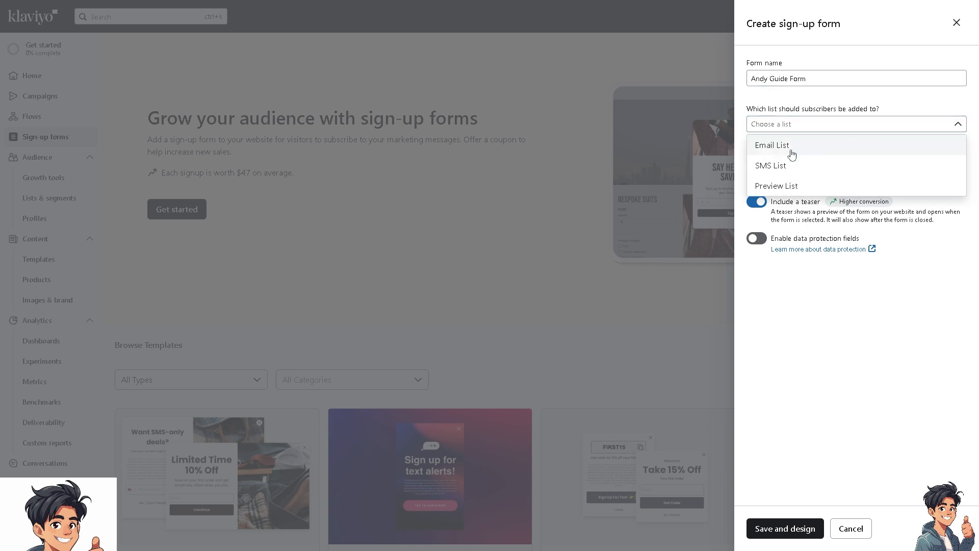
{"action": "left_click", "coordinate": [772, 145]}
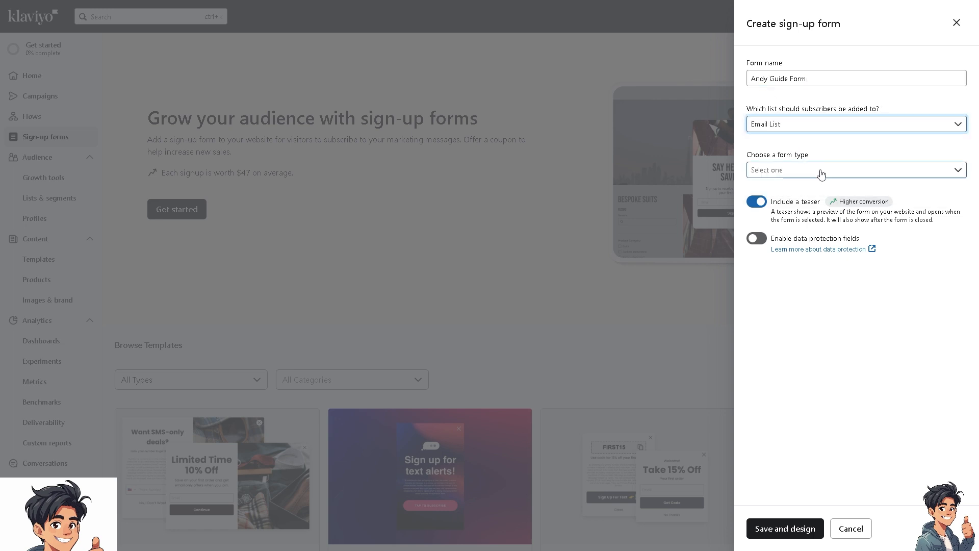
{"action": "left_click", "coordinate": [855, 170]}
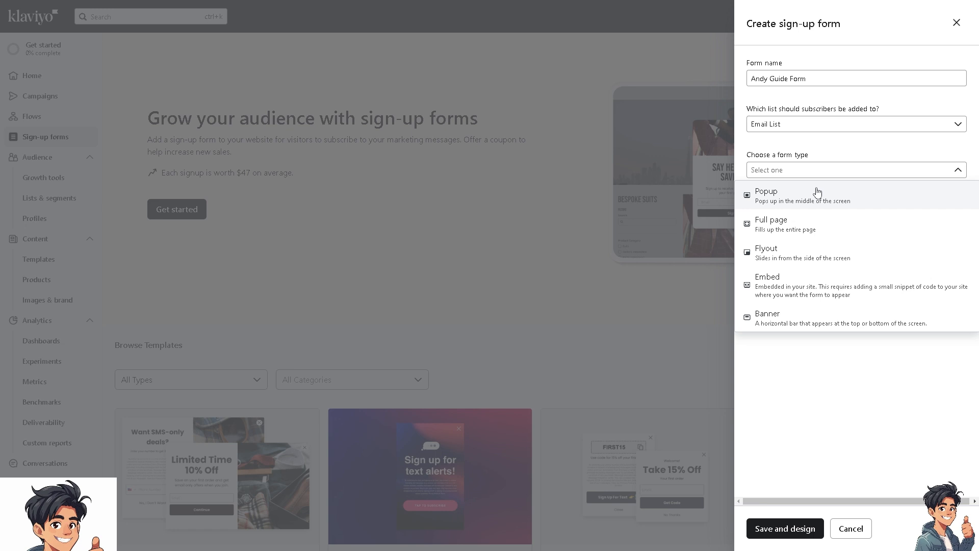
{"action": "mouse_move", "coordinate": [771, 223]}
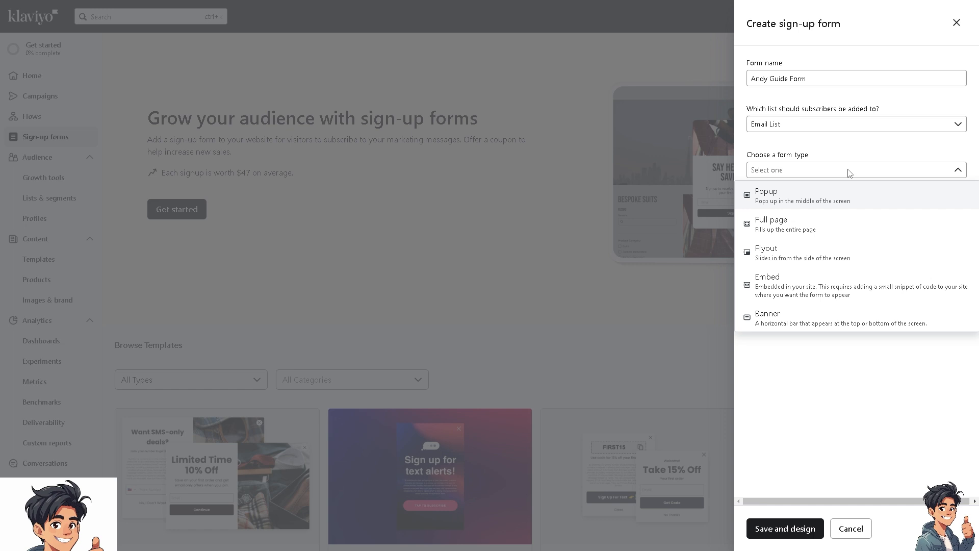
{"action": "mouse_move", "coordinate": [848, 193]}
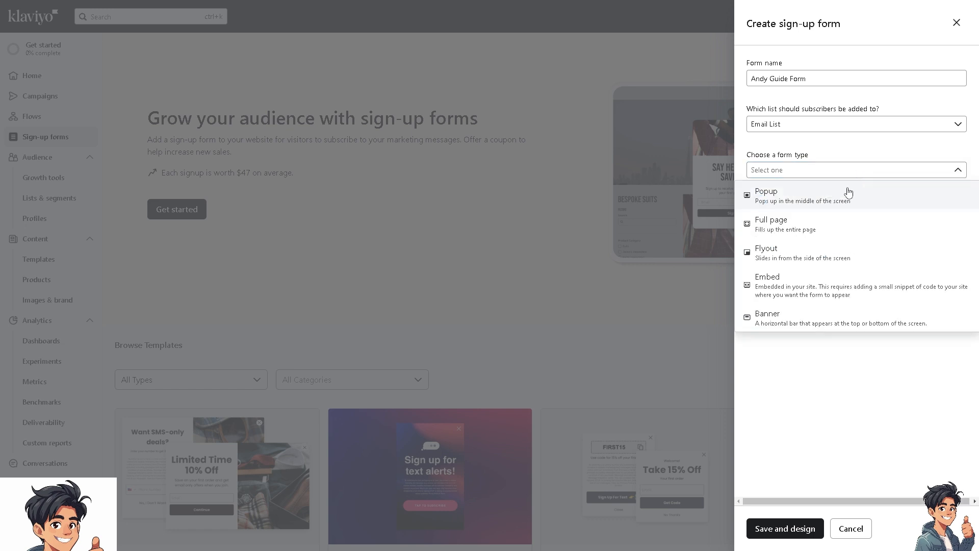
{"action": "left_click", "coordinate": [766, 195]}
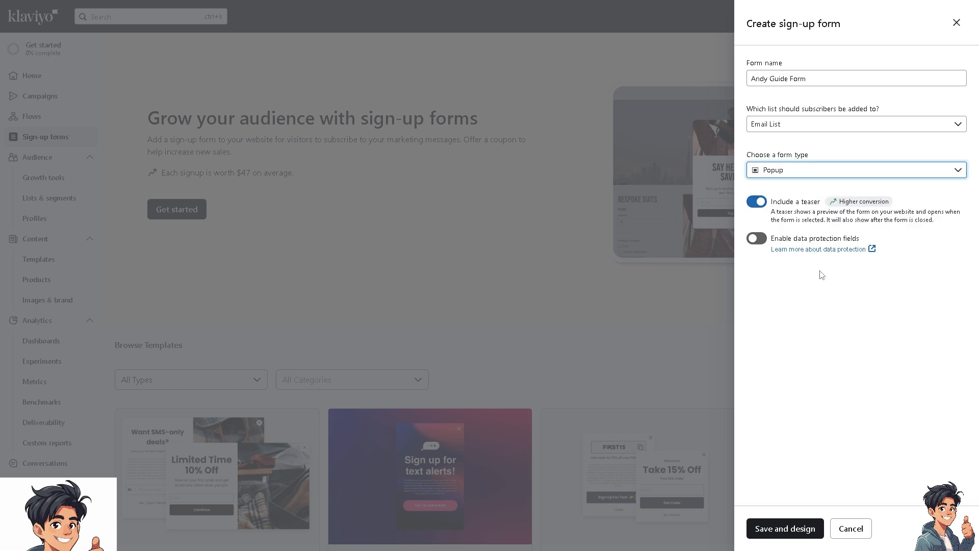
{"action": "mouse_move", "coordinate": [797, 499]}
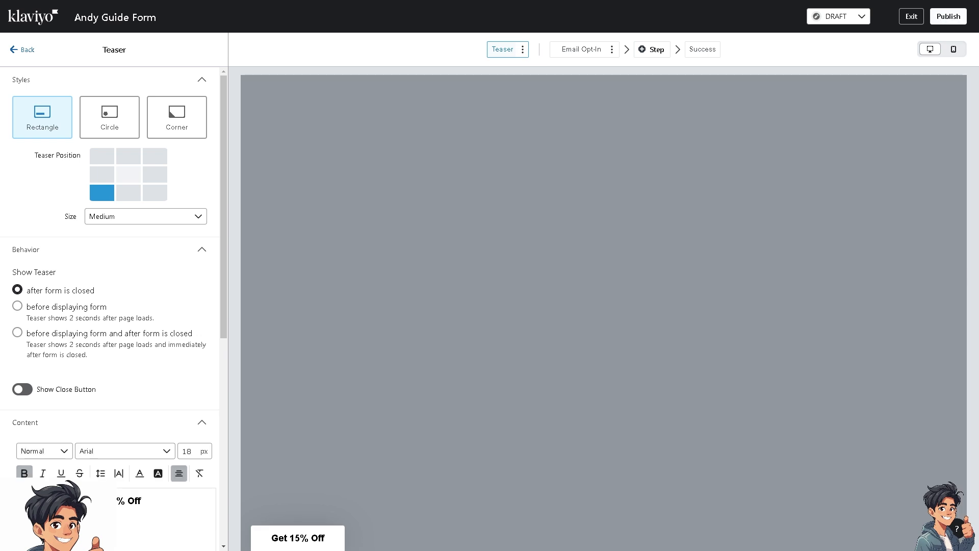
{"action": "mouse_move", "coordinate": [157, 295]}
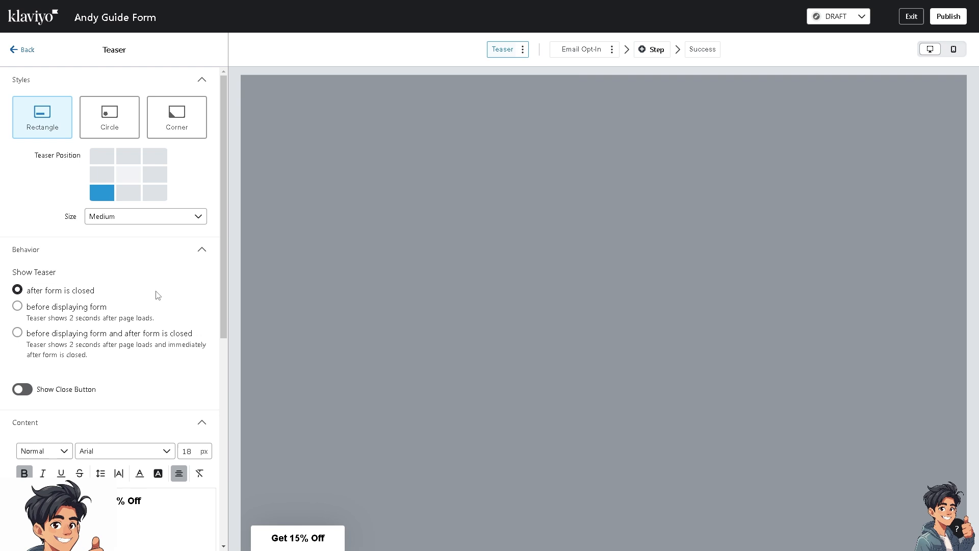
{"action": "mouse_move", "coordinate": [375, 265]}
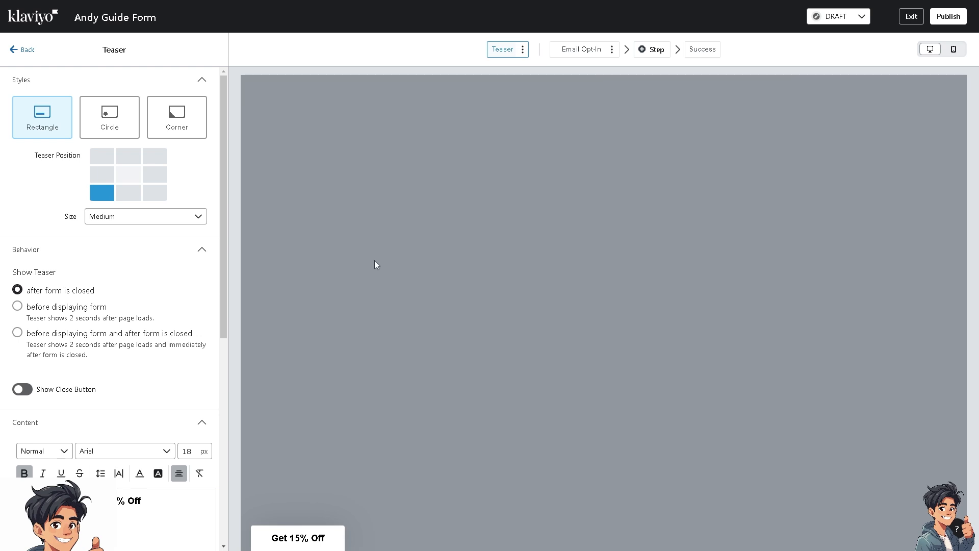
{"action": "mouse_move", "coordinate": [274, 262]}
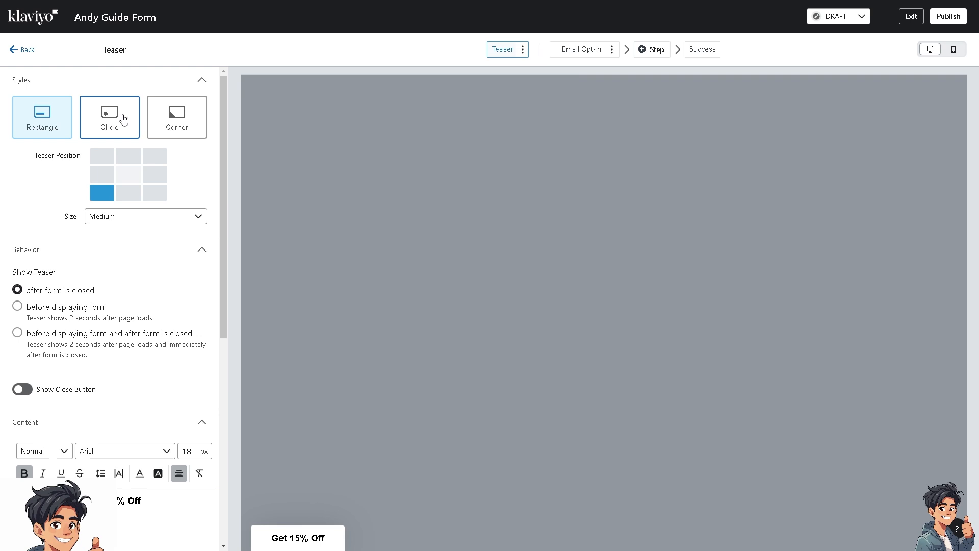
Set the Get 15% Off teaser to the Corner style and return to the form overview.
{"action": "left_click", "coordinate": [176, 118]}
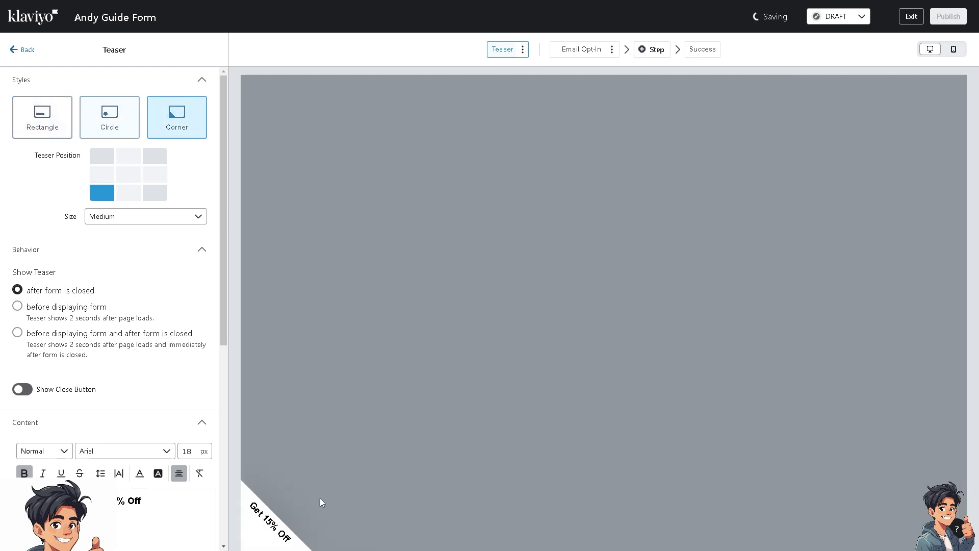
{"action": "left_click", "coordinate": [42, 118]}
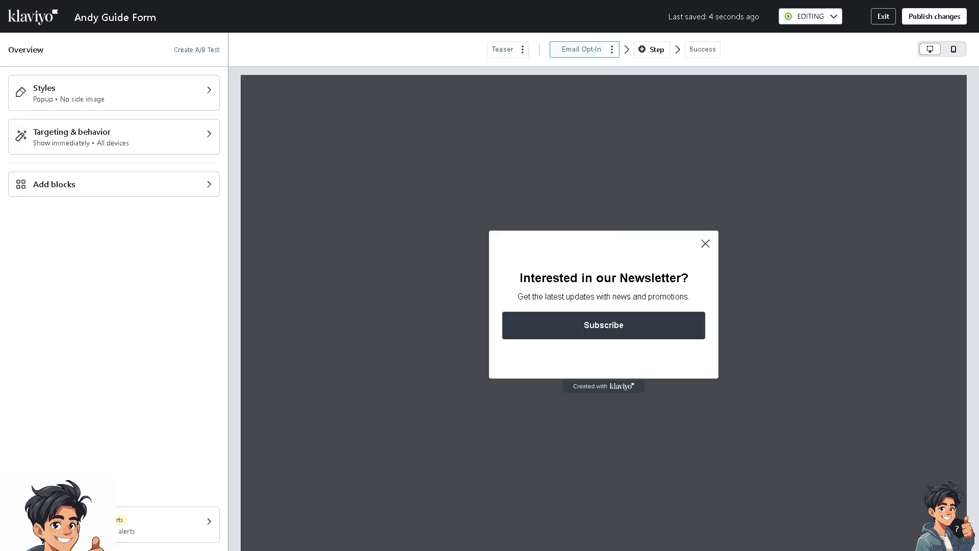
{"action": "mouse_move", "coordinate": [123, 184]}
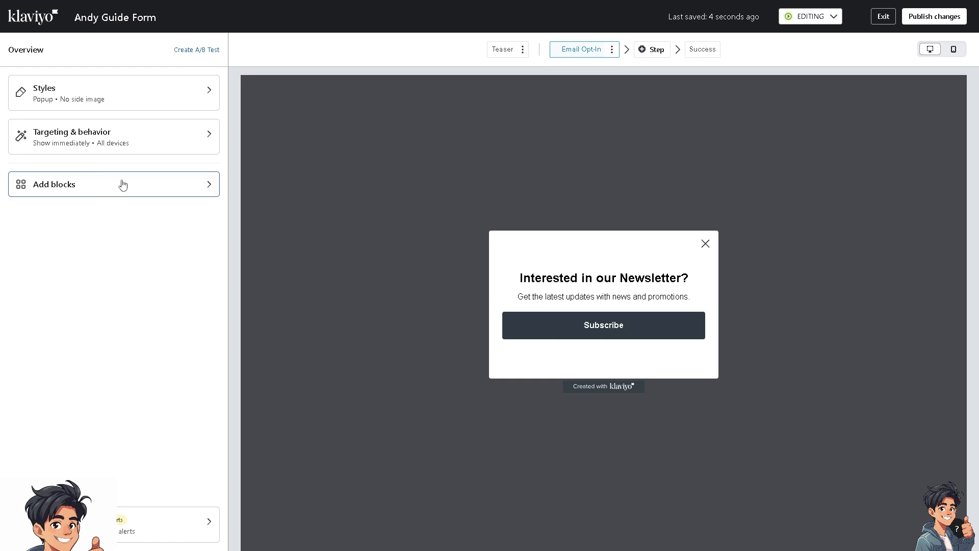
Review the form's Targeting & behavior display, frequency and device defaults.
{"action": "left_click", "coordinate": [79, 136]}
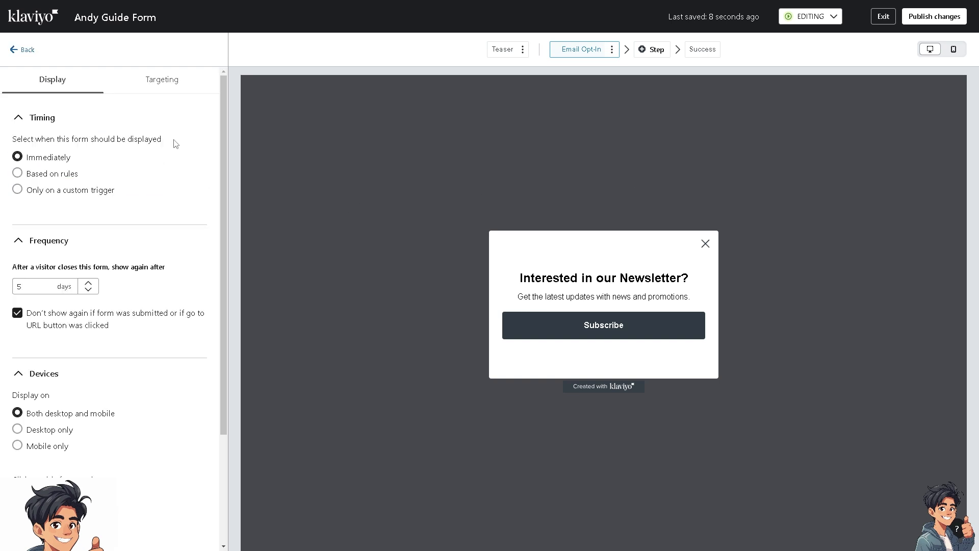
{"action": "mouse_move", "coordinate": [141, 206]}
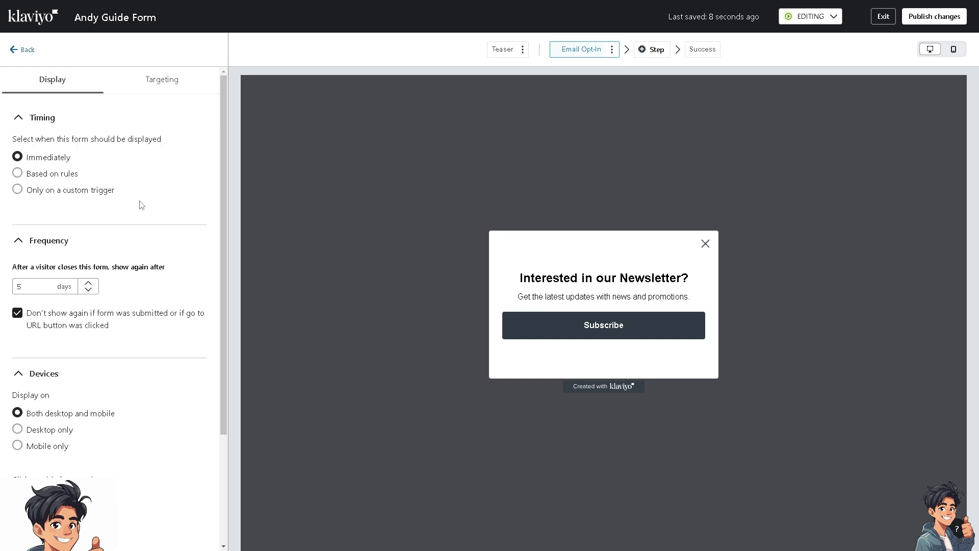
{"action": "scroll", "scroll_direction": "down", "scroll_amount": 3}
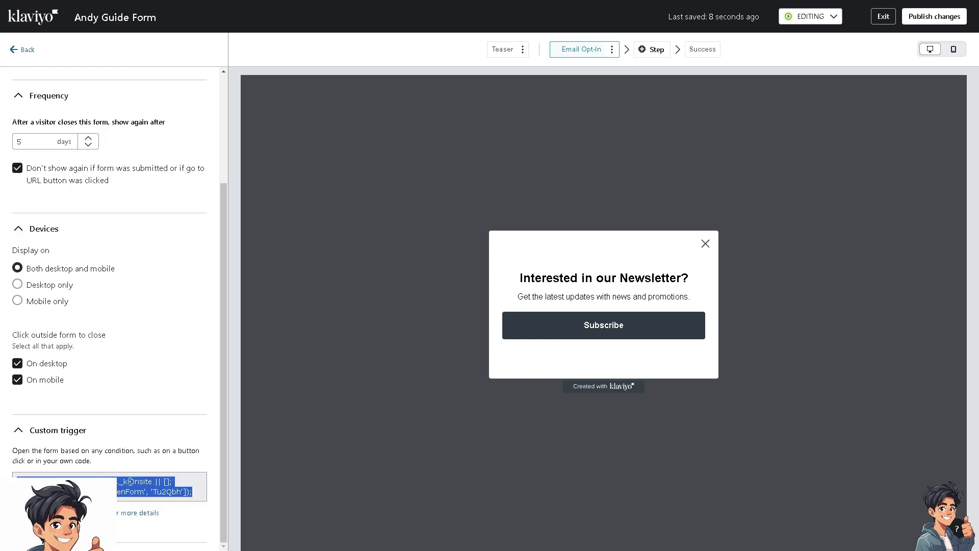
{"action": "mouse_move", "coordinate": [824, 398]}
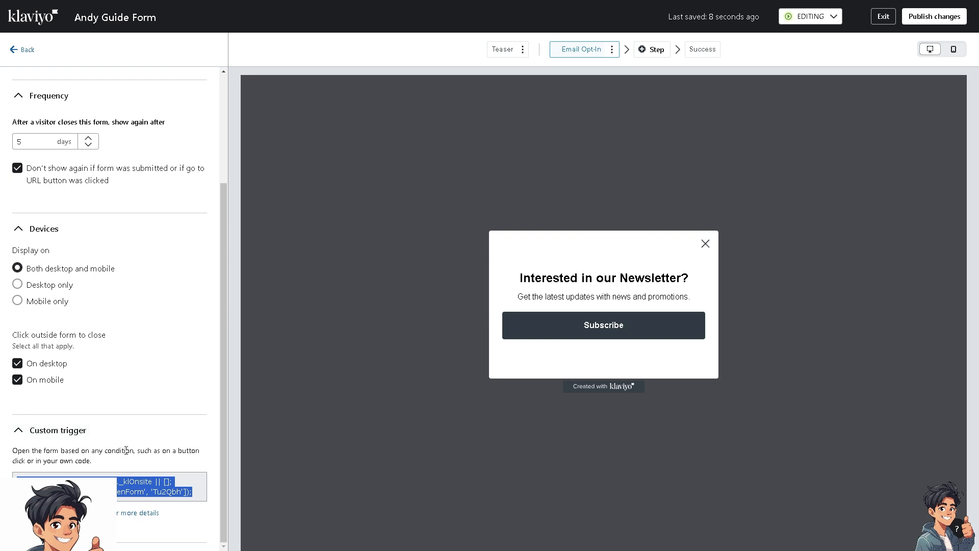
{"action": "mouse_move", "coordinate": [248, 390]}
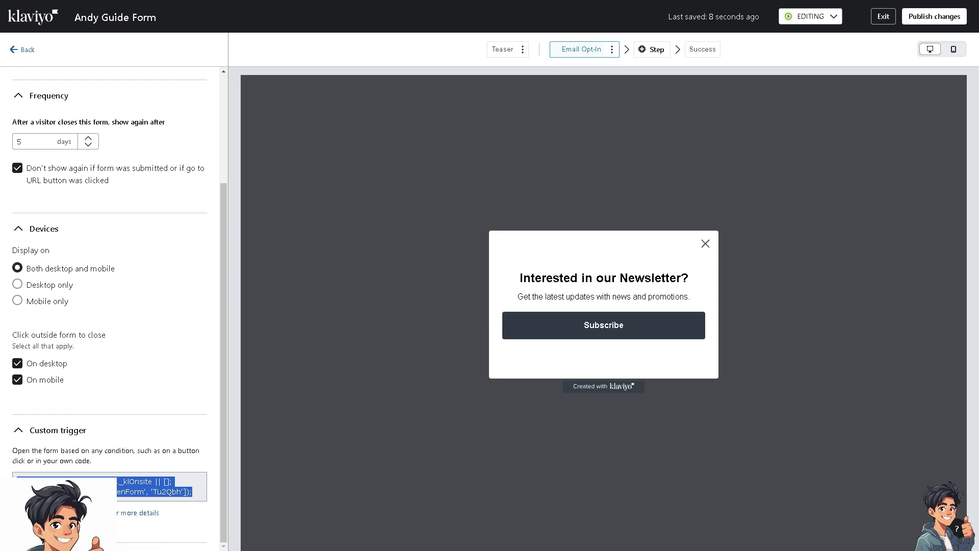
{"action": "mouse_move", "coordinate": [565, 353]}
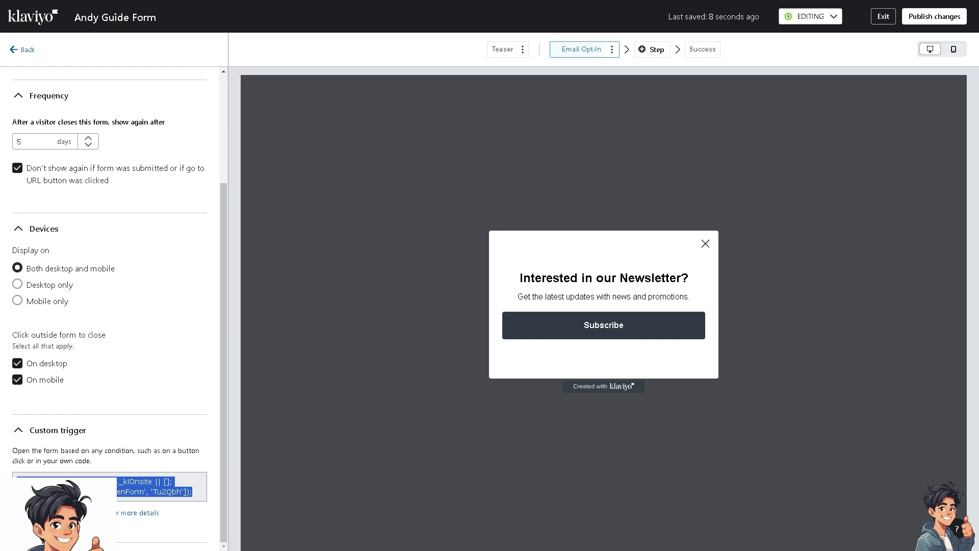
{"action": "mouse_move", "coordinate": [172, 421]}
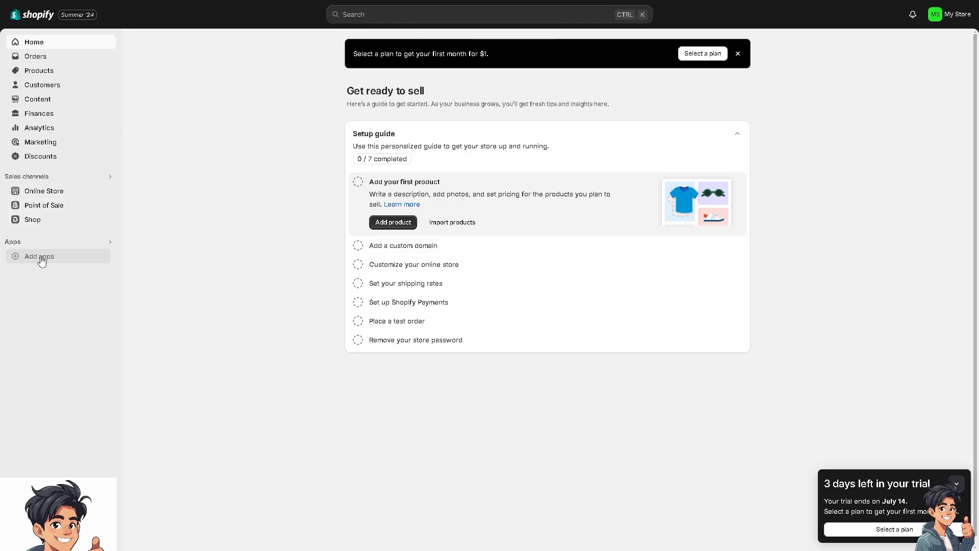
Search the Shopify App Store for Klaviyo and reach the Email Marketing & SMS install page.
{"action": "left_click", "coordinate": [39, 256]}
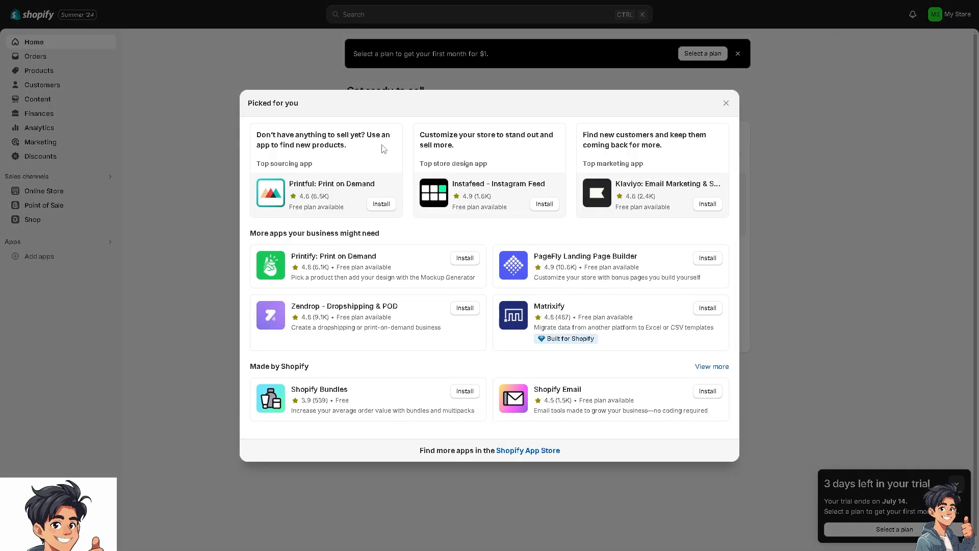
{"action": "mouse_move", "coordinate": [529, 450]}
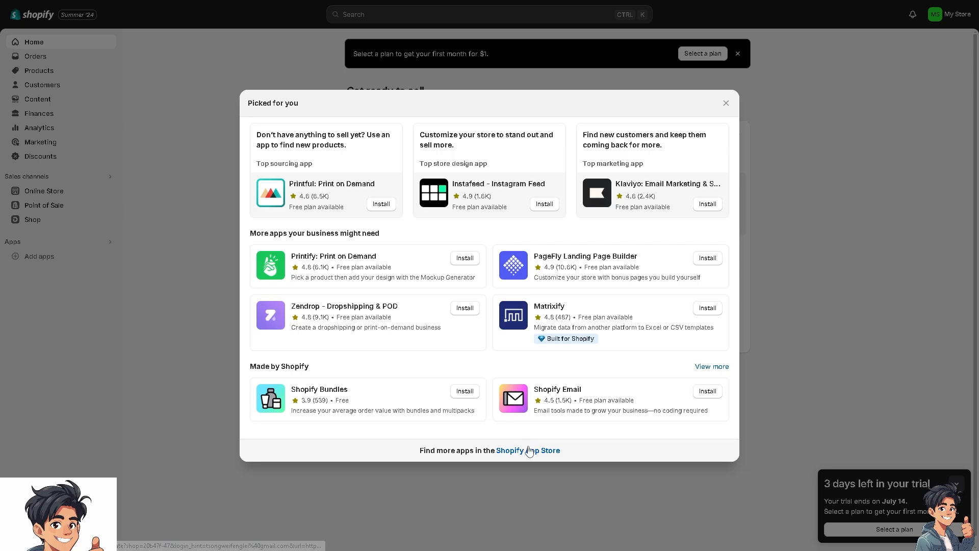
{"action": "left_click", "coordinate": [527, 450]}
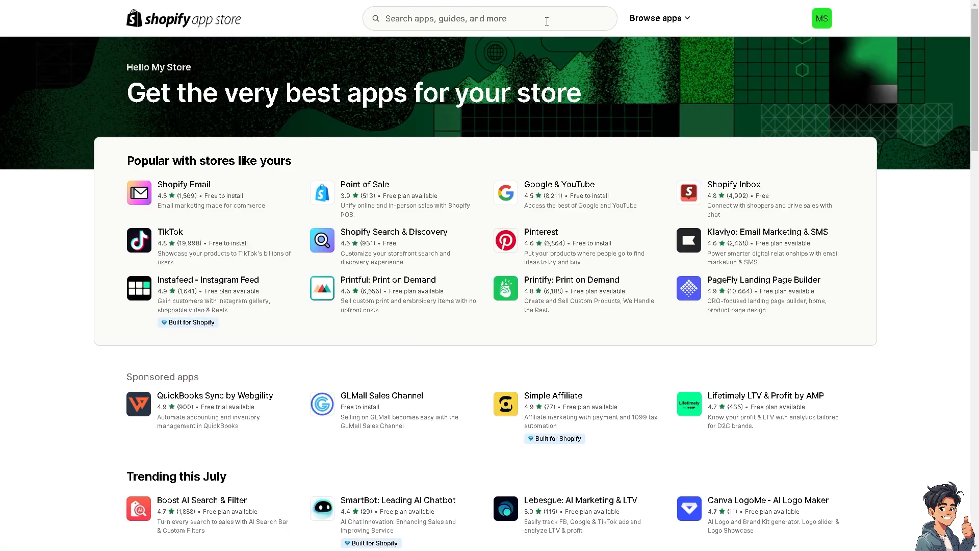
{"action": "type", "text": "Klaviyo"}
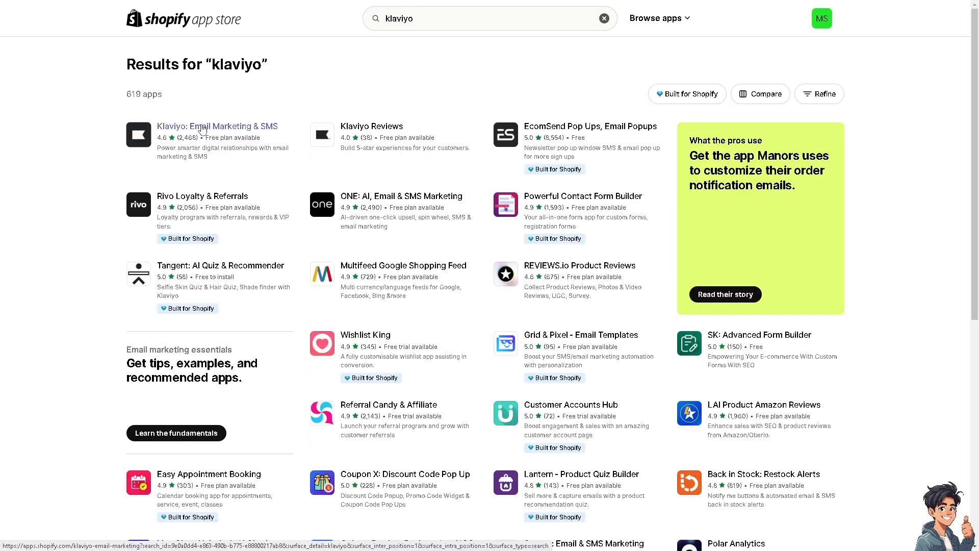
{"action": "left_click", "coordinate": [218, 126]}
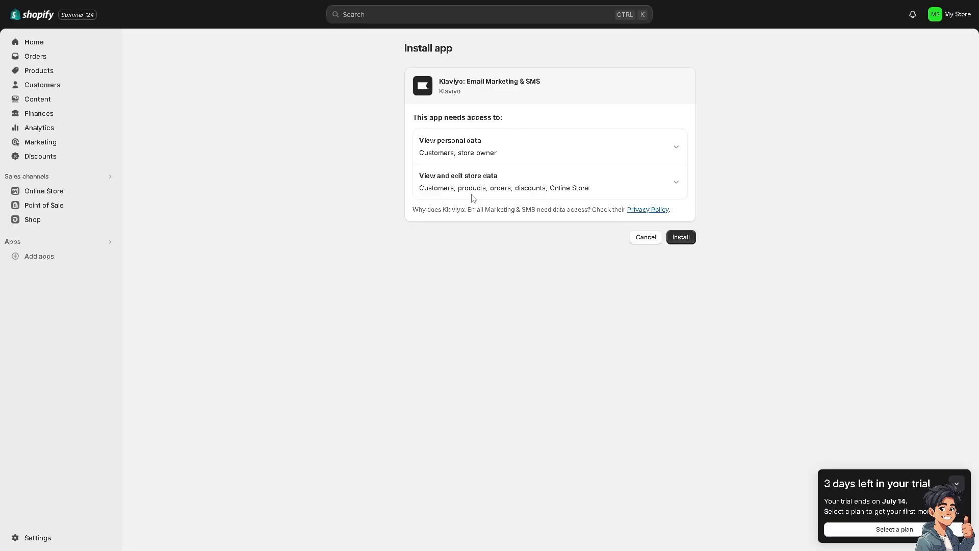
Install the Klaviyo app so its Shopify account-creation page loads with store details prefilled.
{"action": "left_click", "coordinate": [680, 237]}
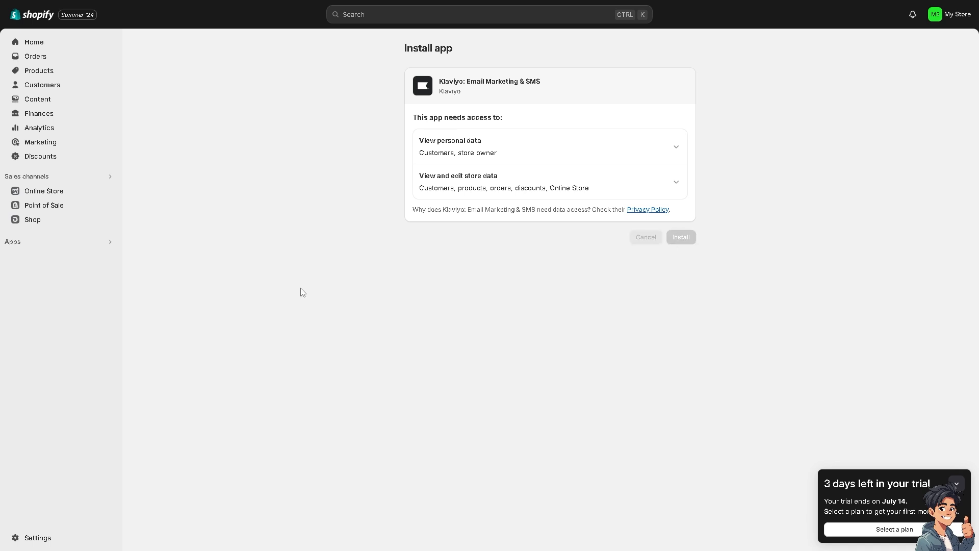
{"action": "left_click", "coordinate": [680, 236]}
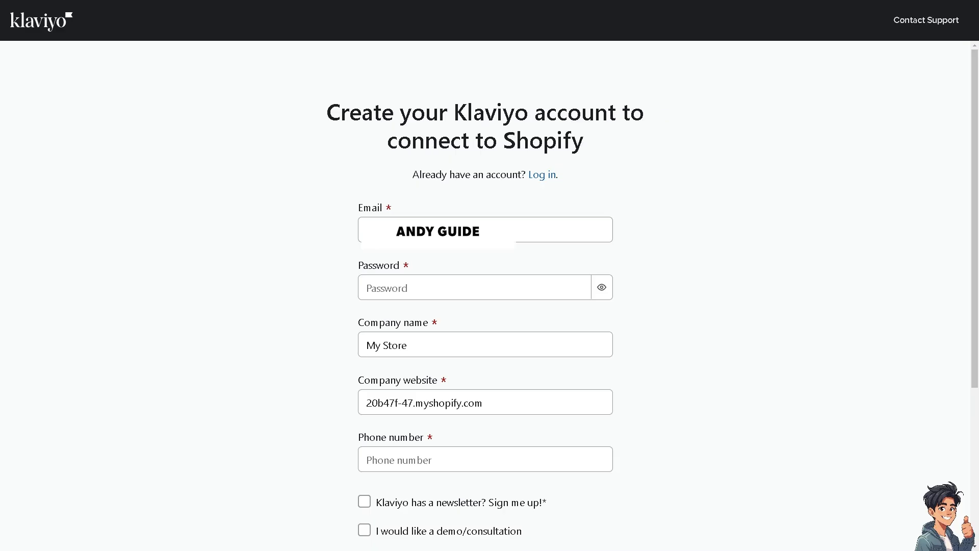